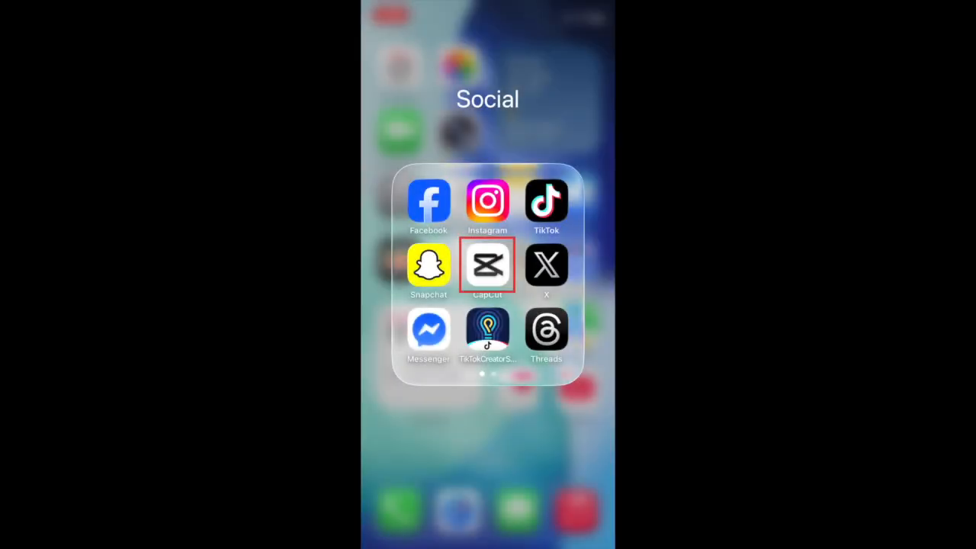
# - Launch CapCut from the Social folder on the home screen
pyautogui.click(487, 265)
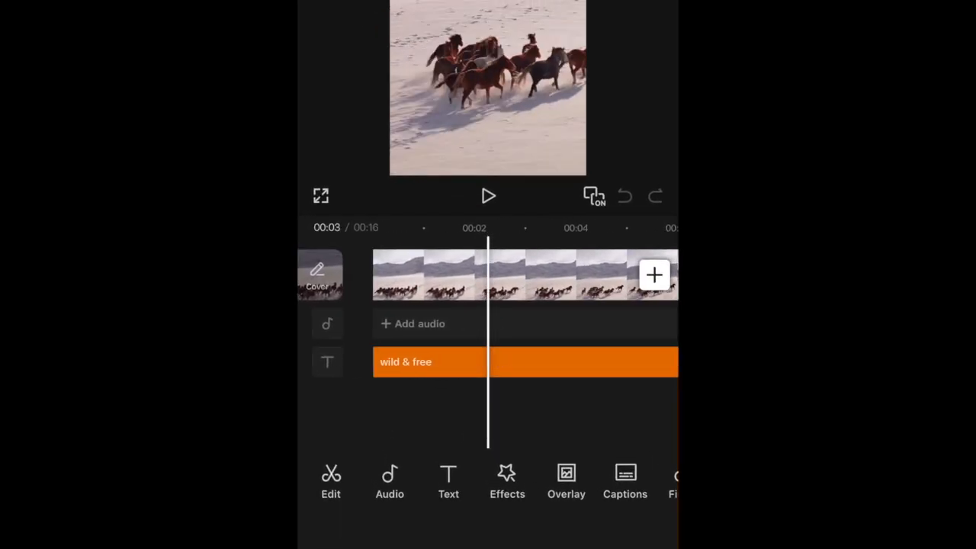
# - Select and delete the 'wild & free' text layer from the timeline
pyautogui.click(427, 362)
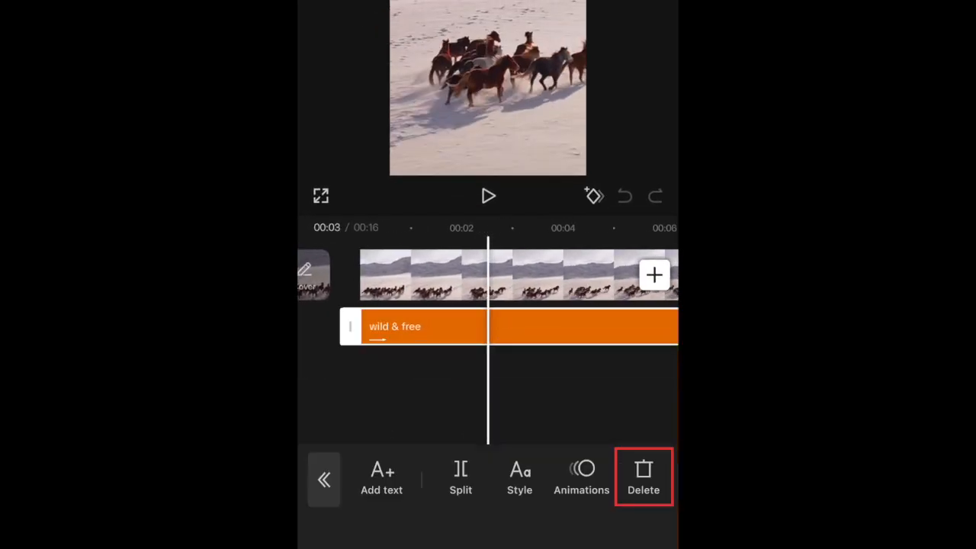
pyautogui.click(643, 476)
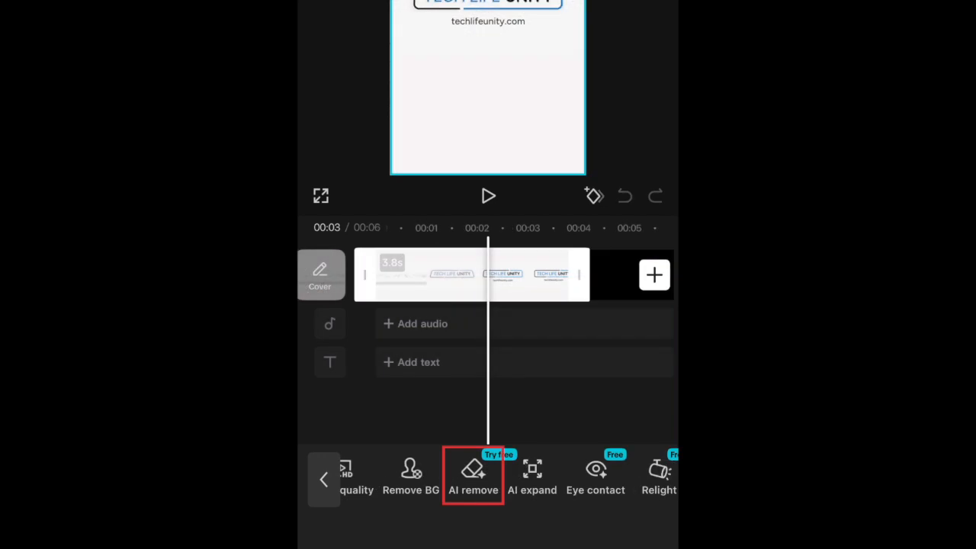
# - Brush over the techlifeunity.com address below the logo and remove it with AI remove
pyautogui.click(473, 473)
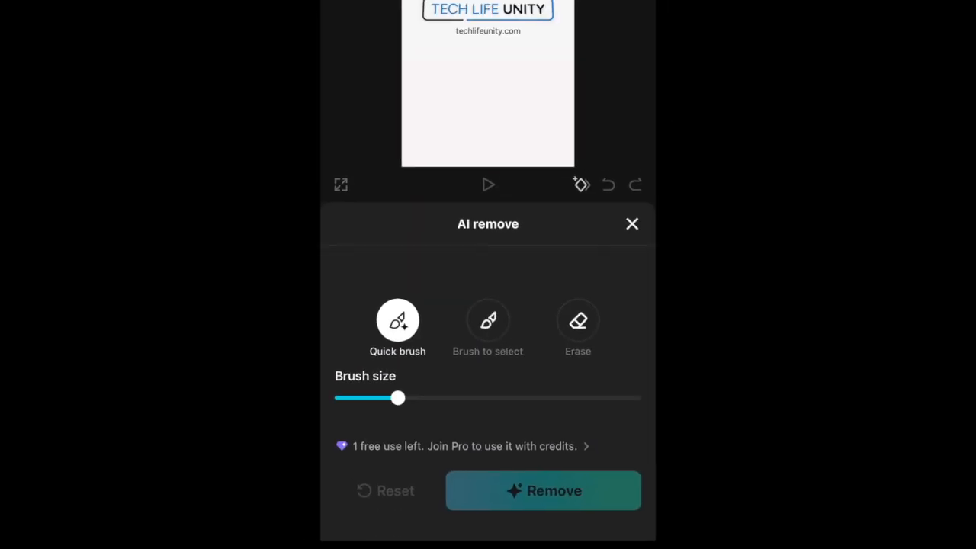
pyautogui.click(488, 320)
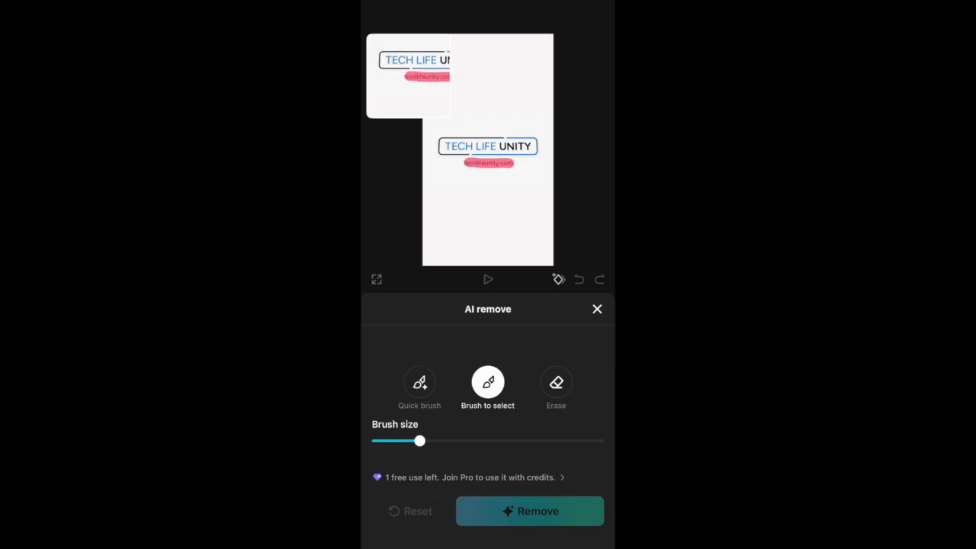
pyautogui.click(529, 510)
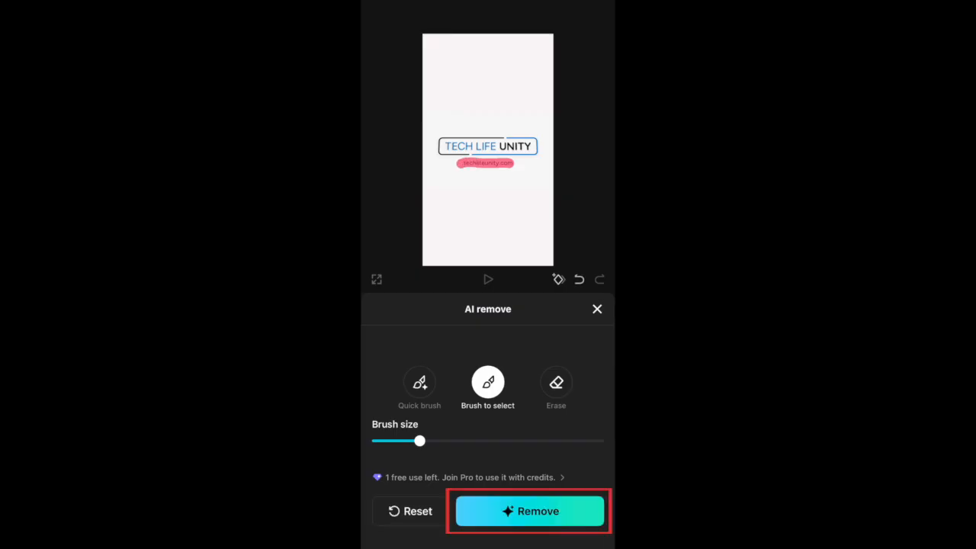
pyautogui.click(529, 511)
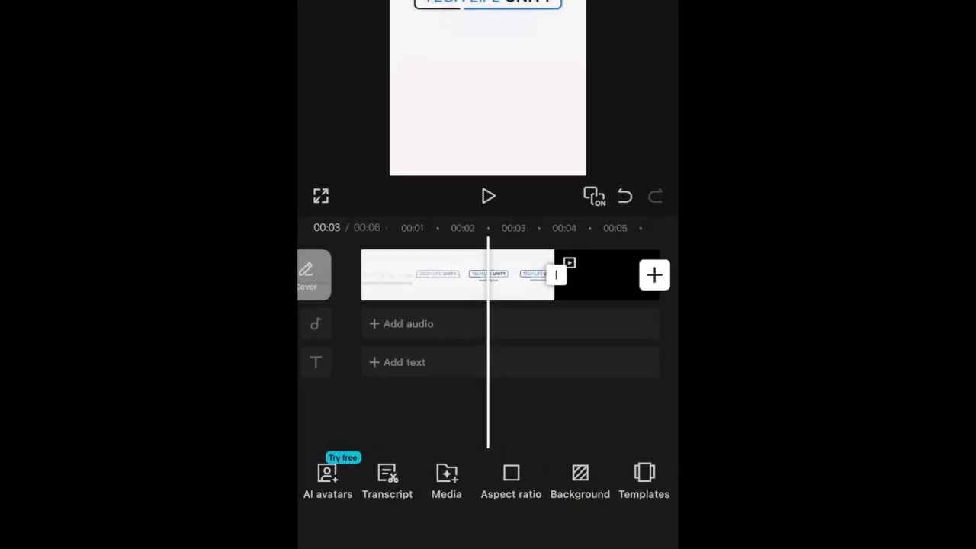
# - Bring up the clip's aspect ratio options
pyautogui.click(511, 480)
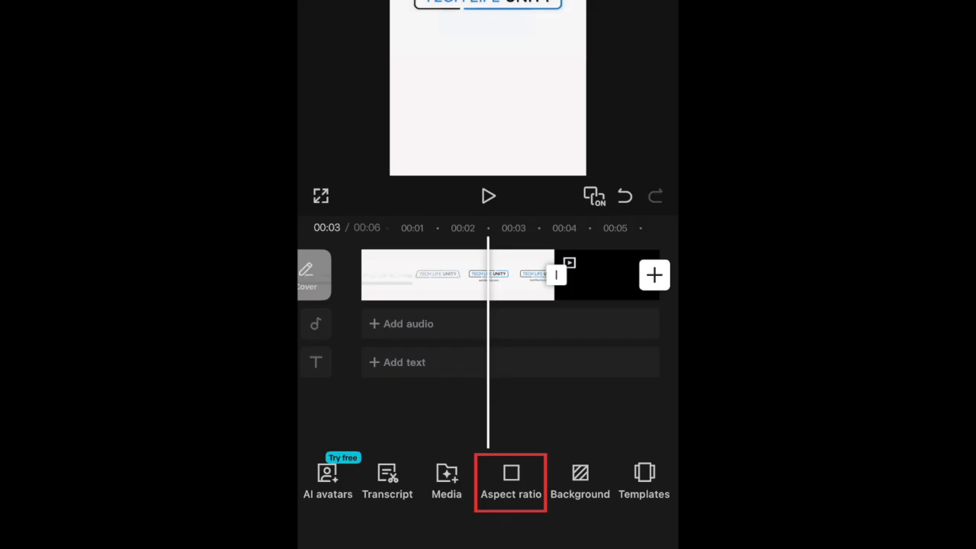
pyautogui.click(510, 481)
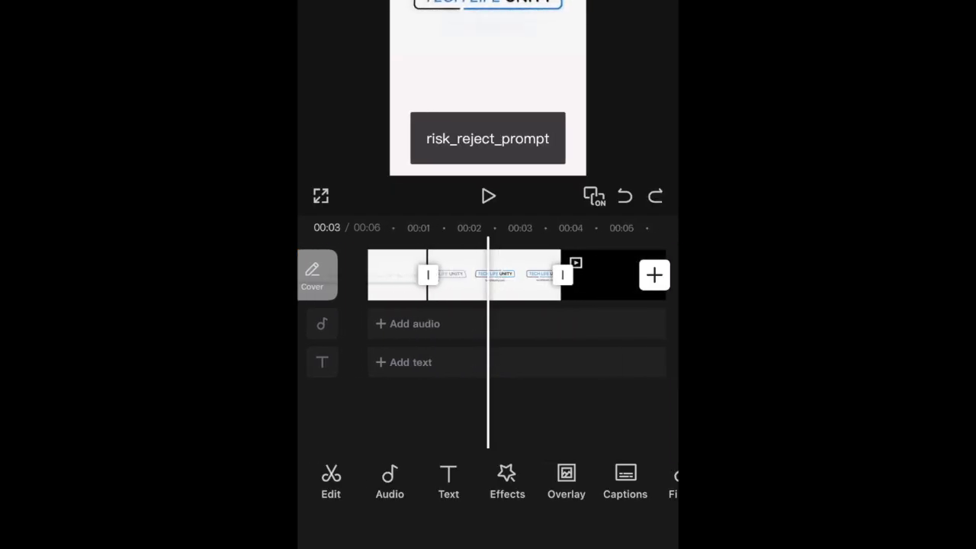
# - Open the Resize screen with crop, rotate and aspect-ratio choices for the clip
pyautogui.click(624, 196)
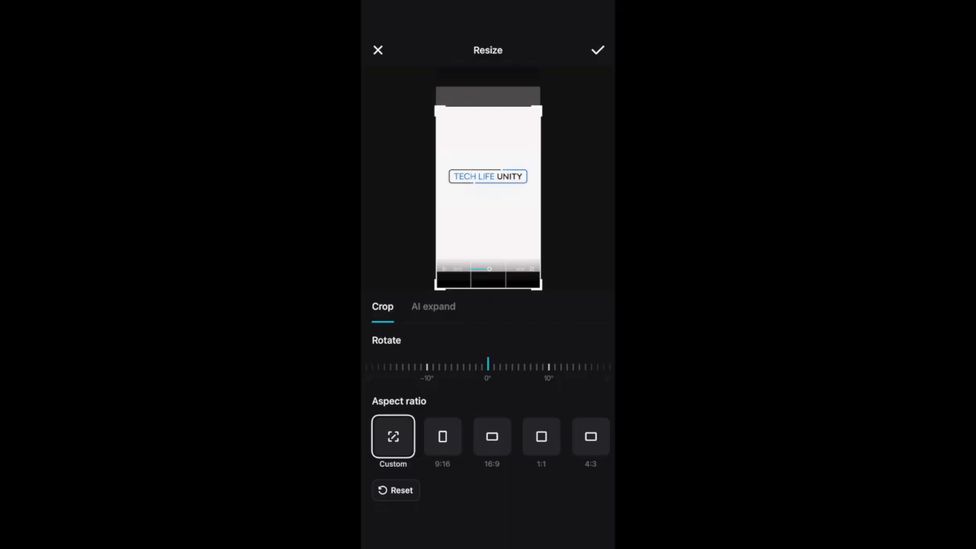
# - Crop the clip to 16:9, apply it, and pause the preview
pyautogui.click(491, 436)
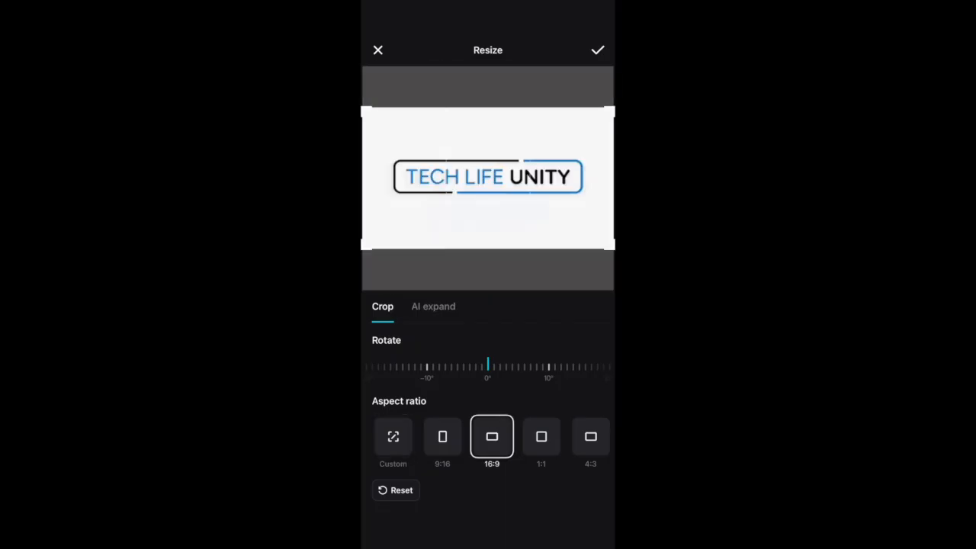
pyautogui.click(597, 50)
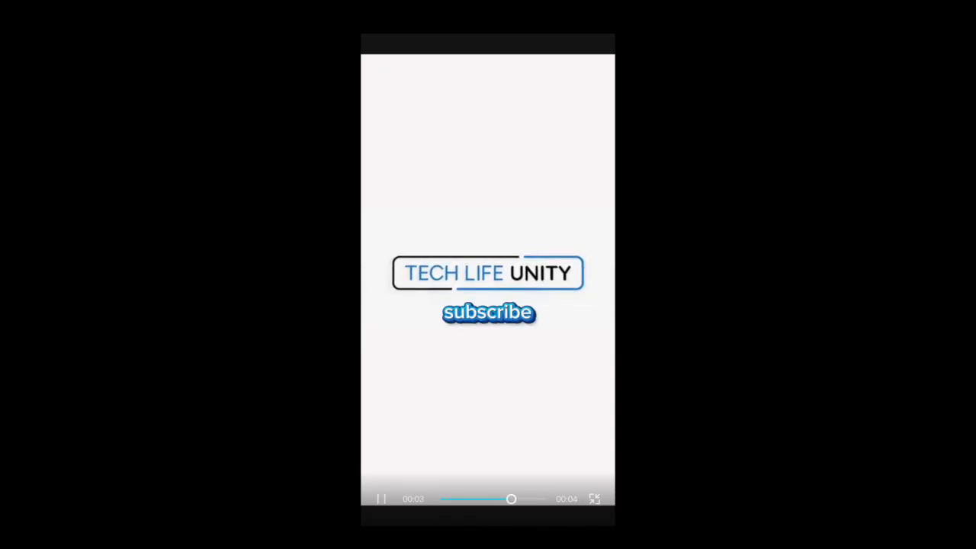
pyautogui.click(381, 498)
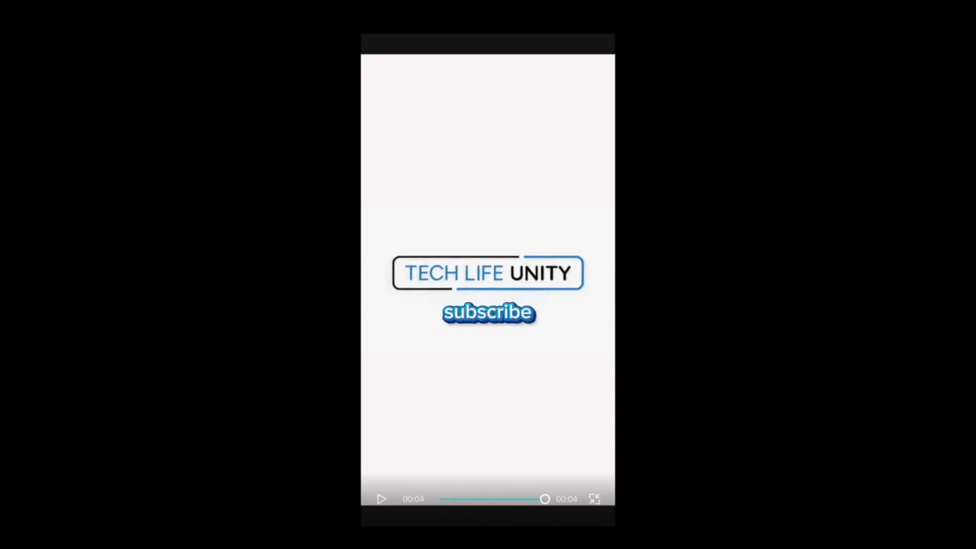